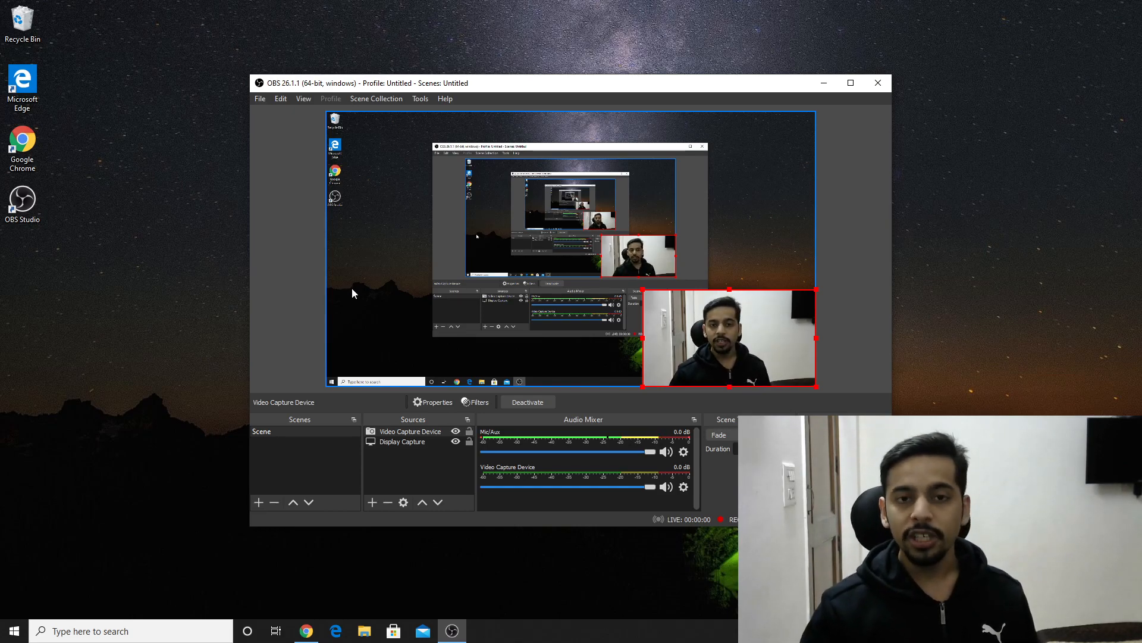
Minimize OBS Studio so the Google Docs computer science book list is visible.
click(305, 631)
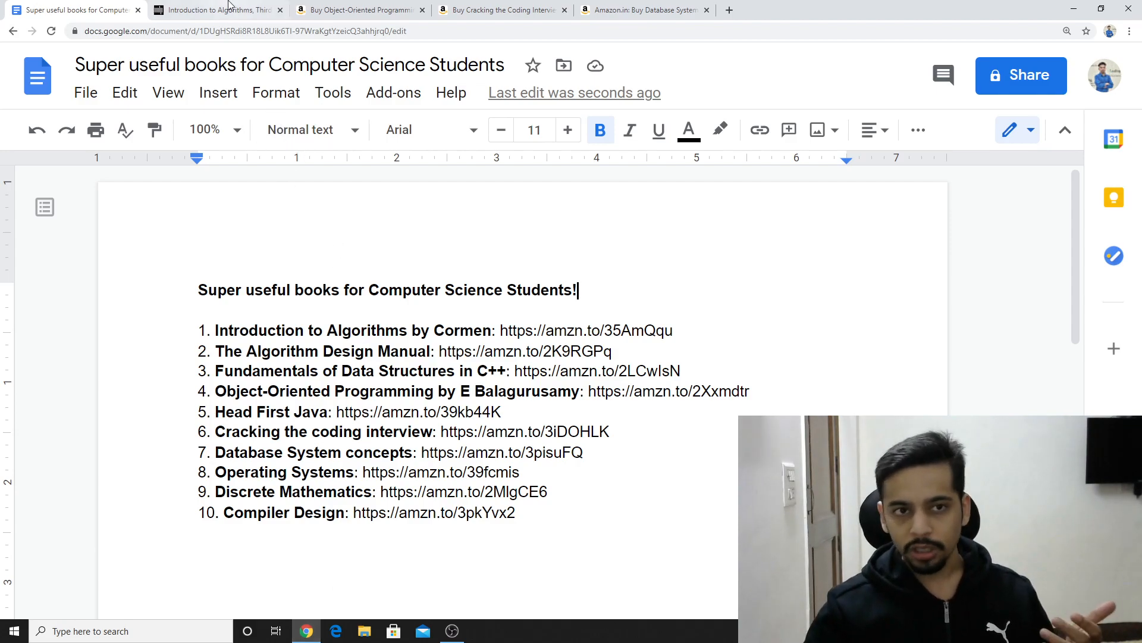
Switch to the MIT Press tab for Introduction to Algorithms, Third Edition.
click(215, 9)
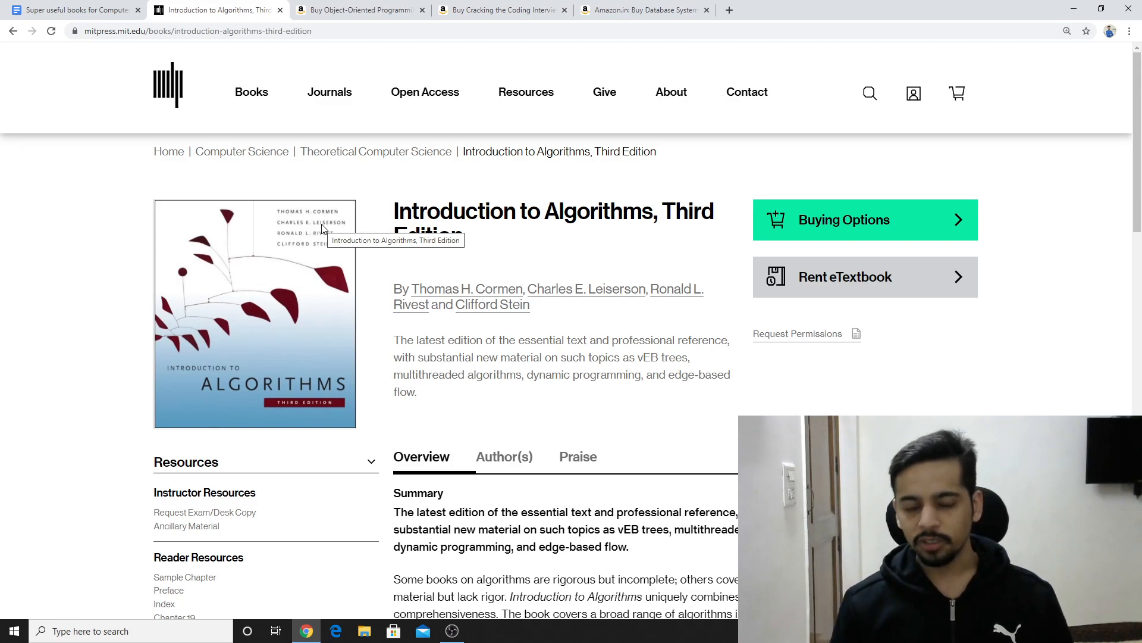
mouse_move(568, 258)
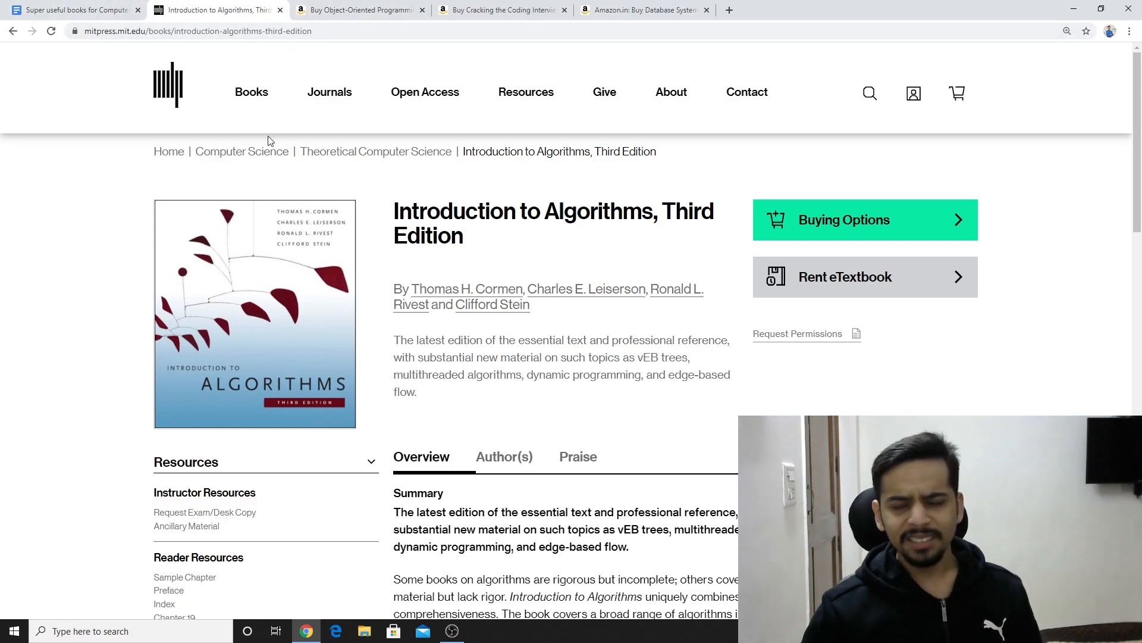
View the Amazon tabs for Object-Oriented Programming with C++ and Cracking the Coding Interview.
click(357, 9)
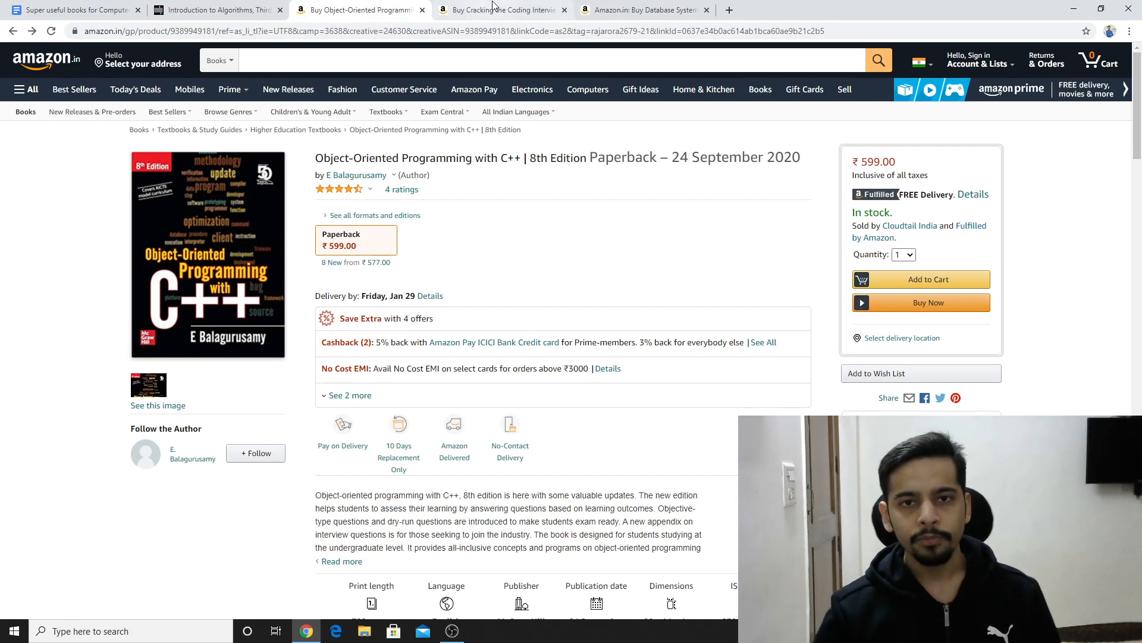
click(501, 10)
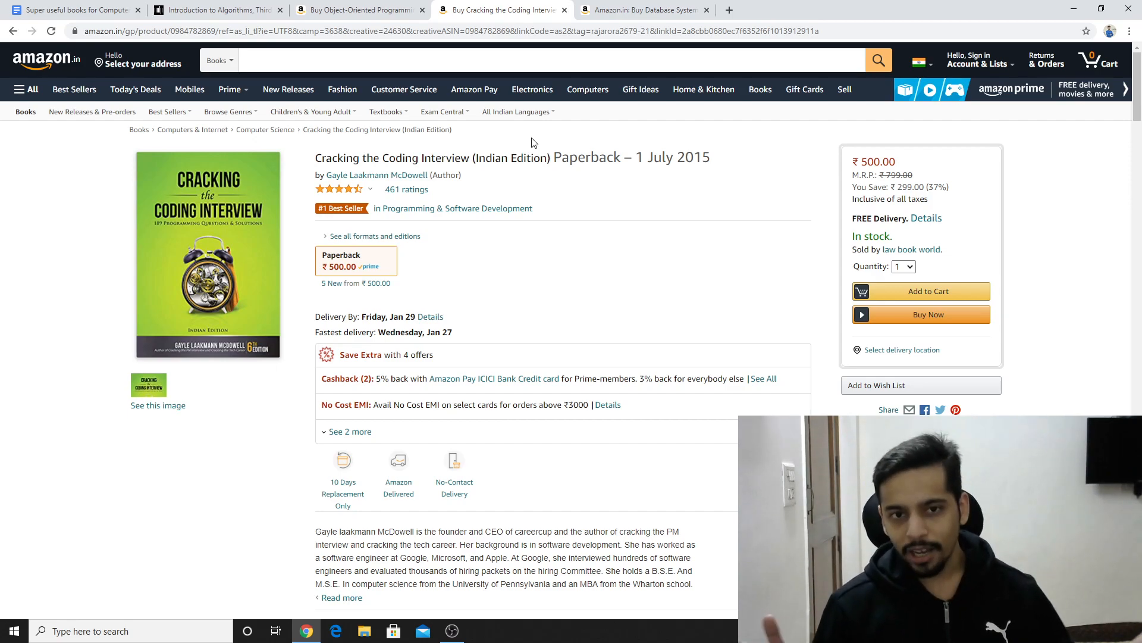
mouse_move(507, 147)
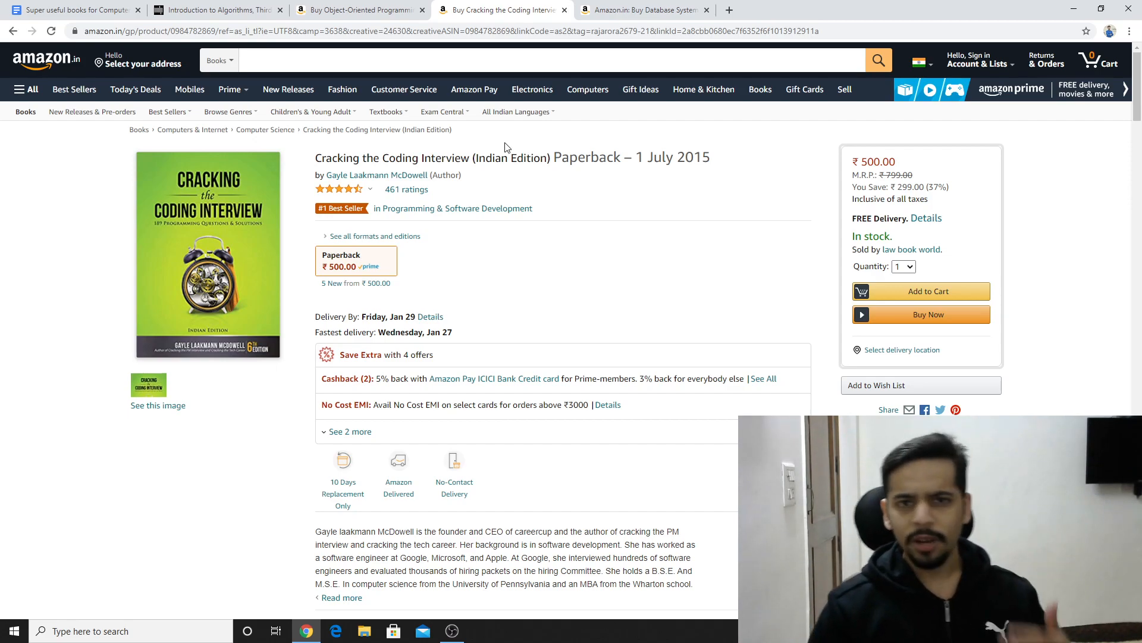
mouse_move(429, 200)
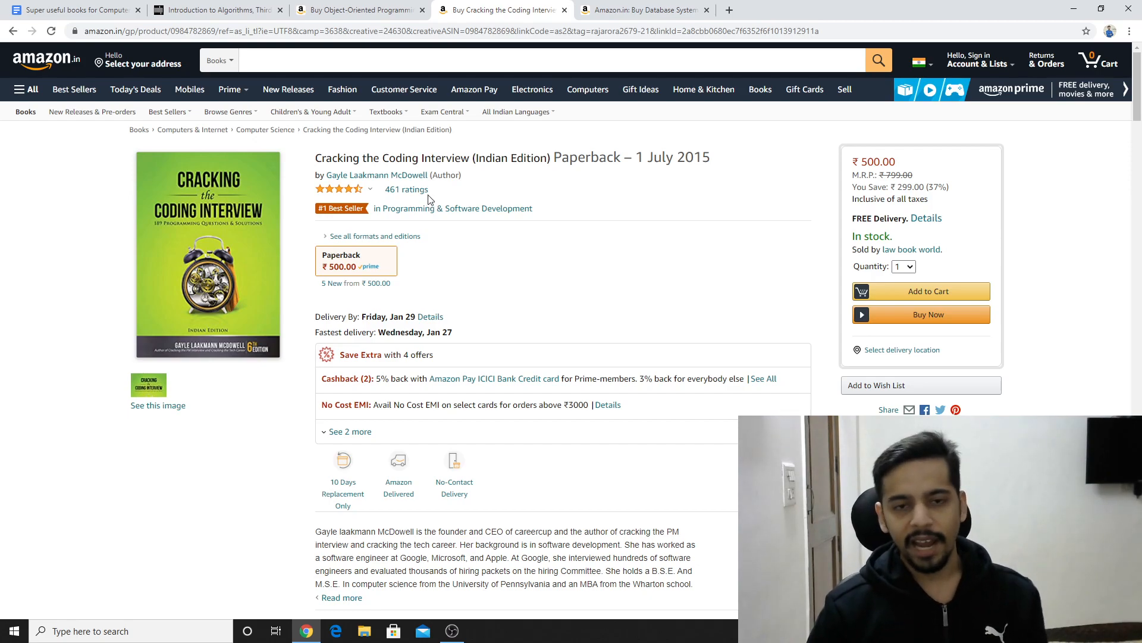
mouse_move(340, 224)
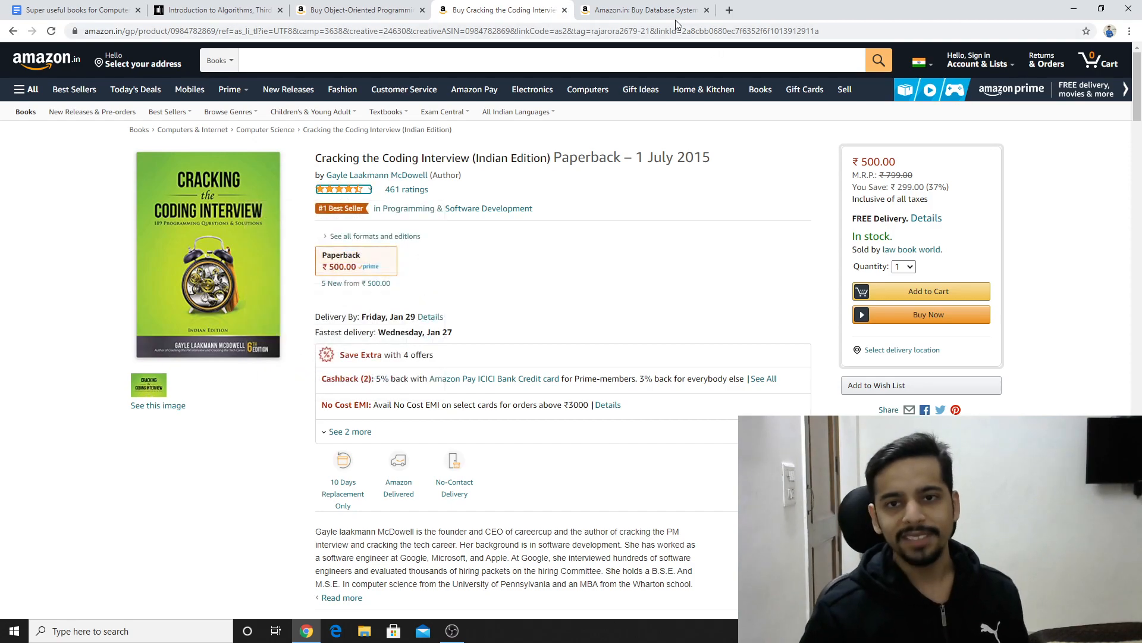
Switch to the Amazon.in tab for Database System Concepts by Silberschatz, Korth and Sudarshan.
click(644, 9)
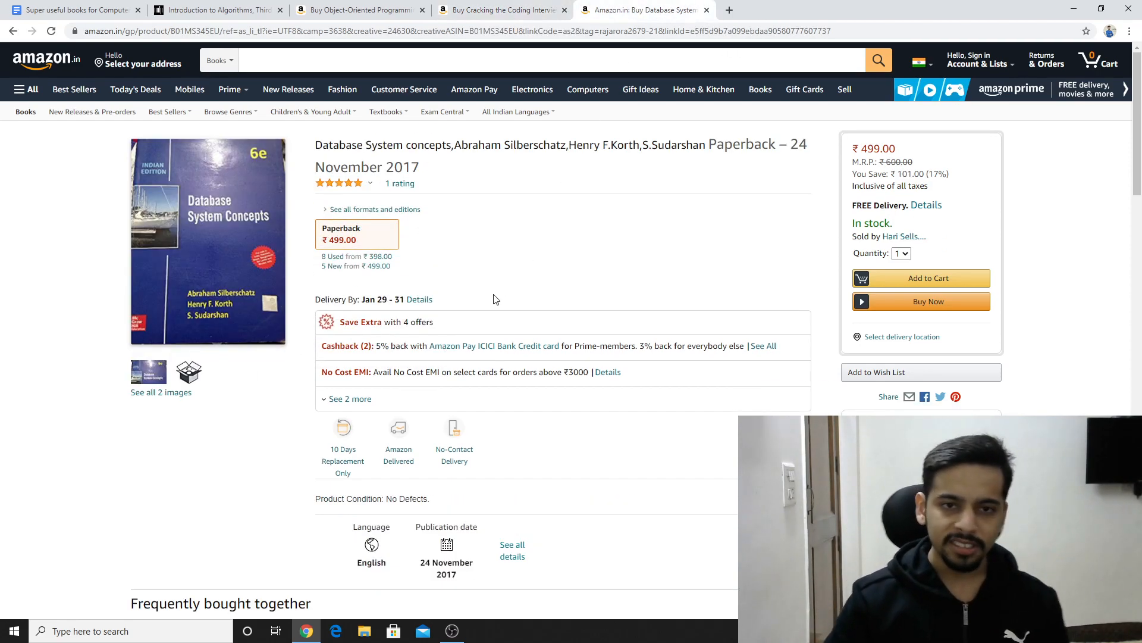
mouse_move(483, 279)
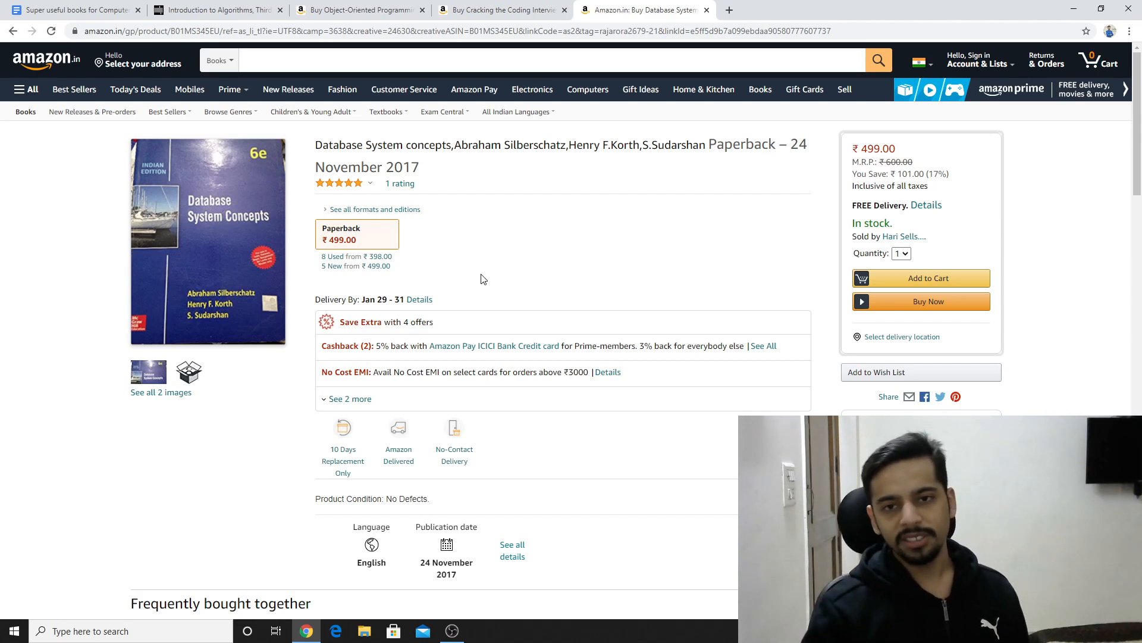
mouse_move(490, 195)
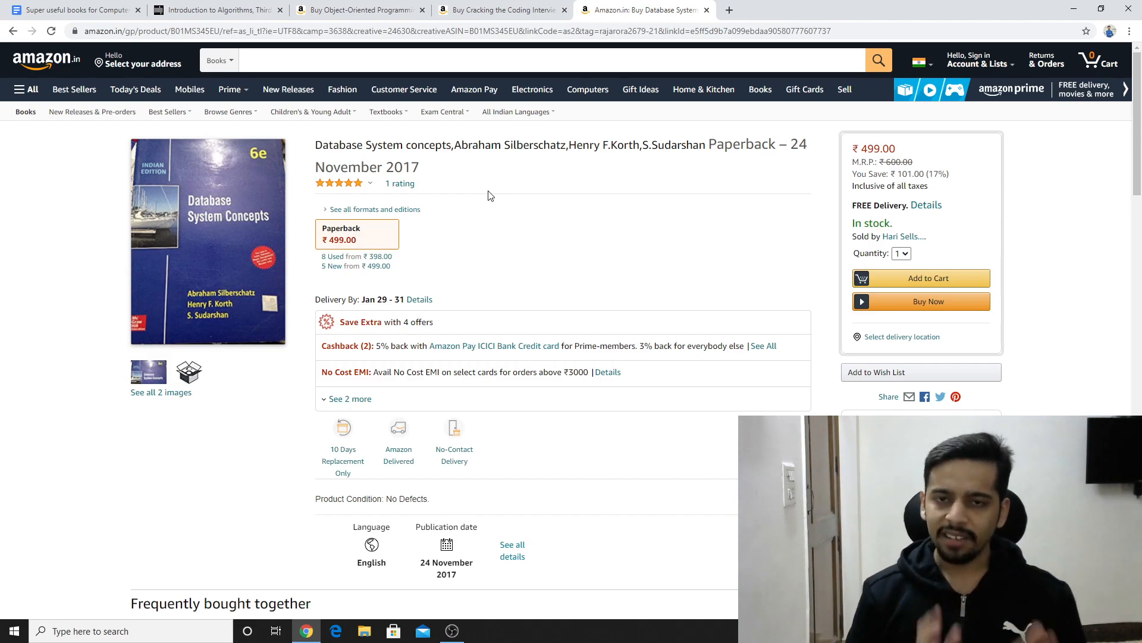
Switch back to the first tab showing the Google Docs list of ten books.
click(72, 10)
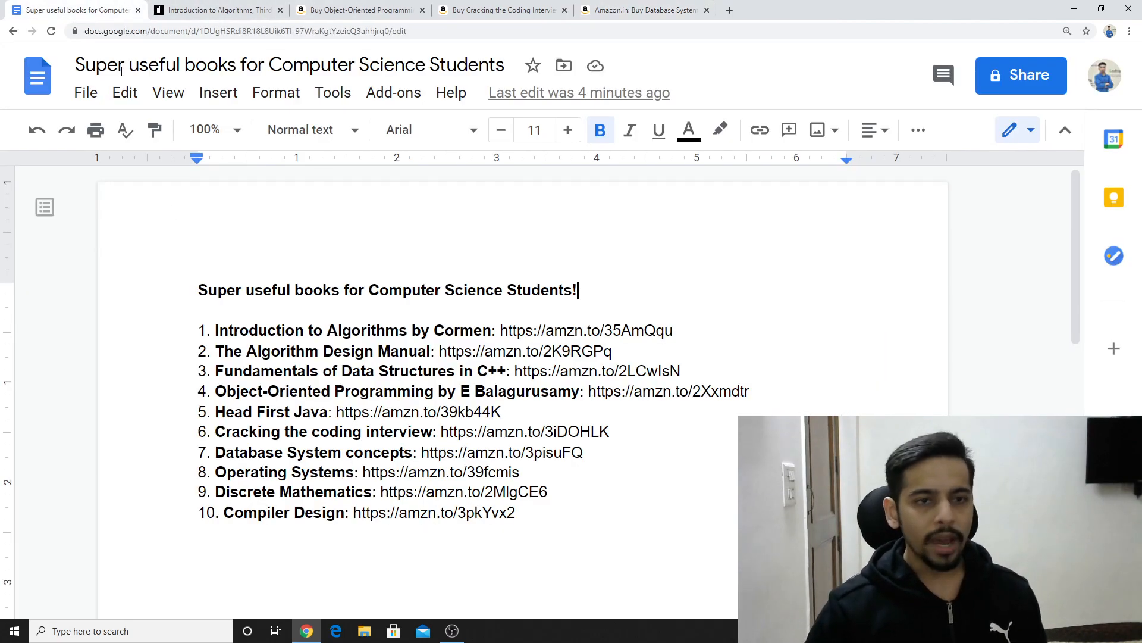
scroll(up, 3)
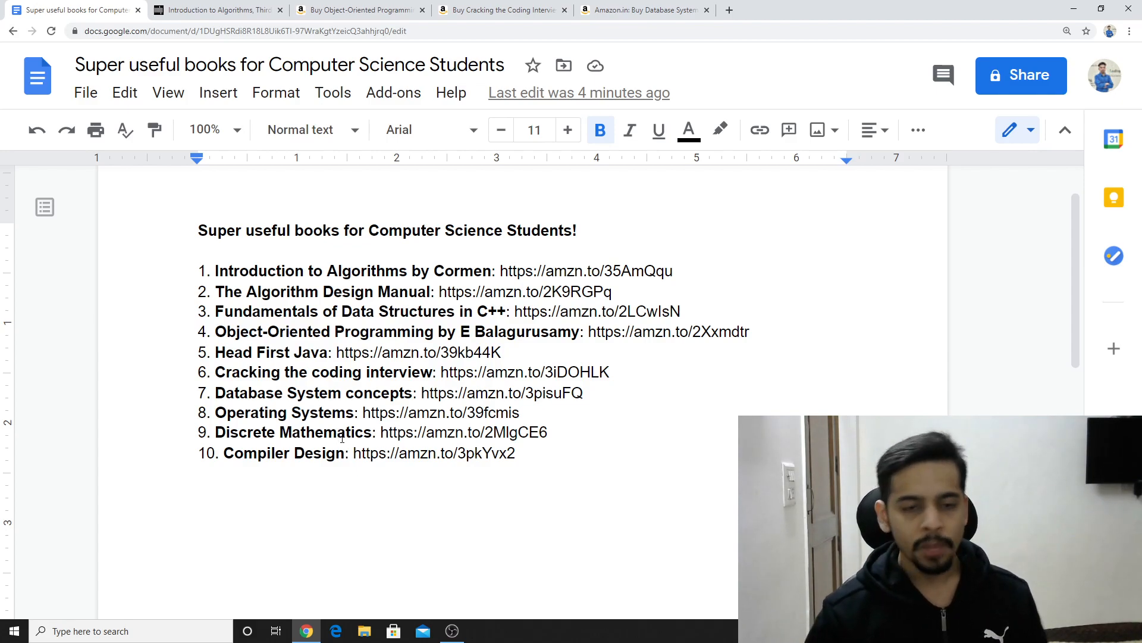
double_click(283, 413)
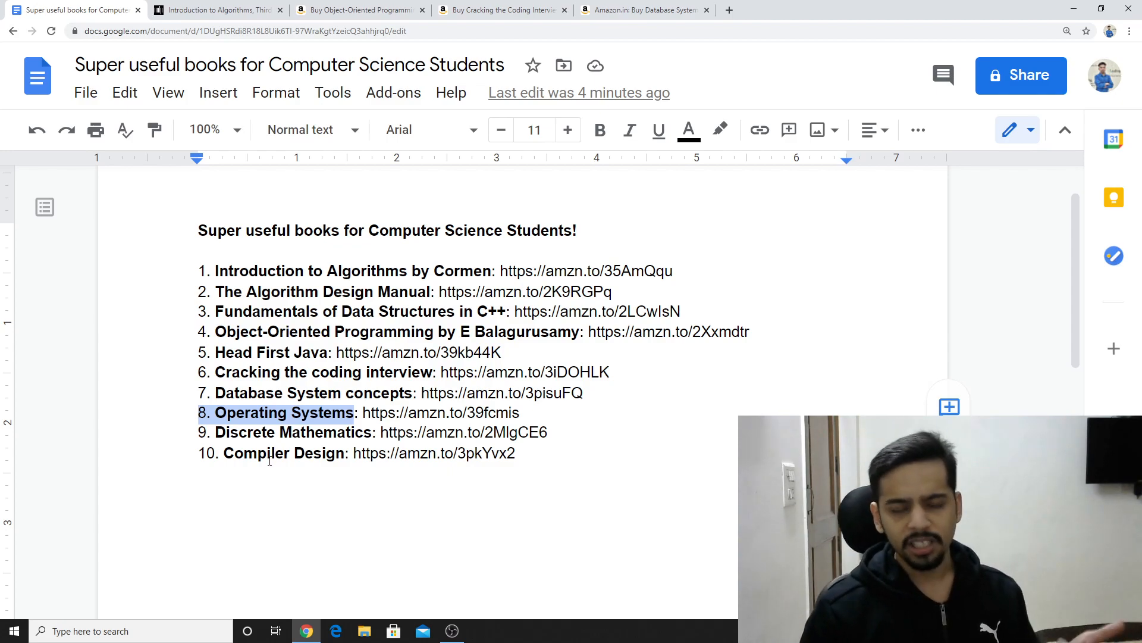
scroll(down, 3)
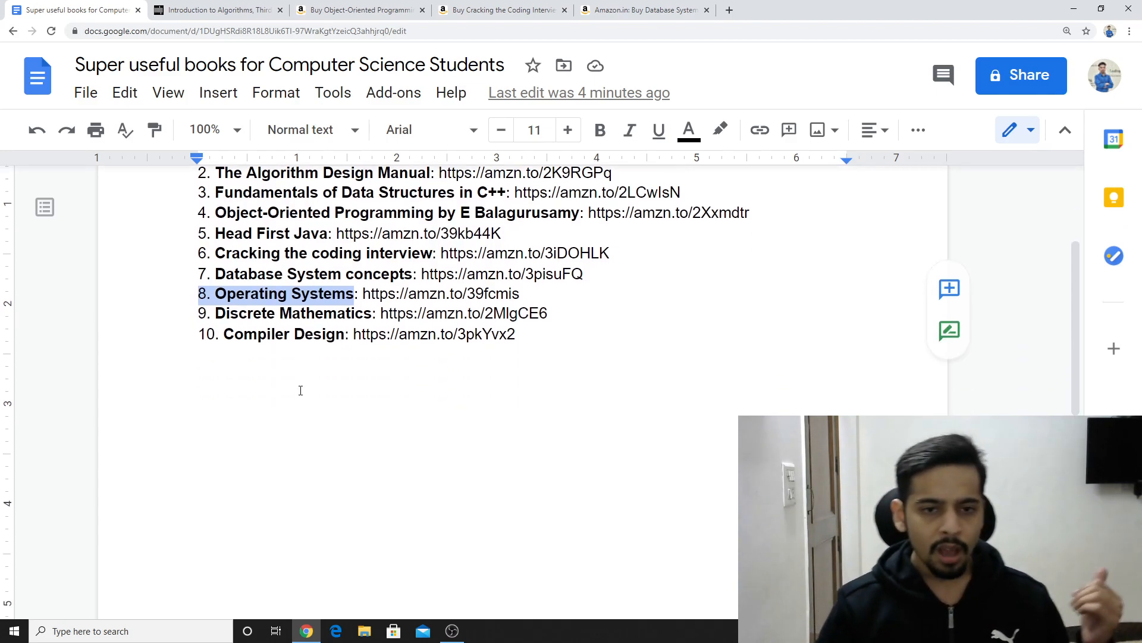
scroll(up, 3)
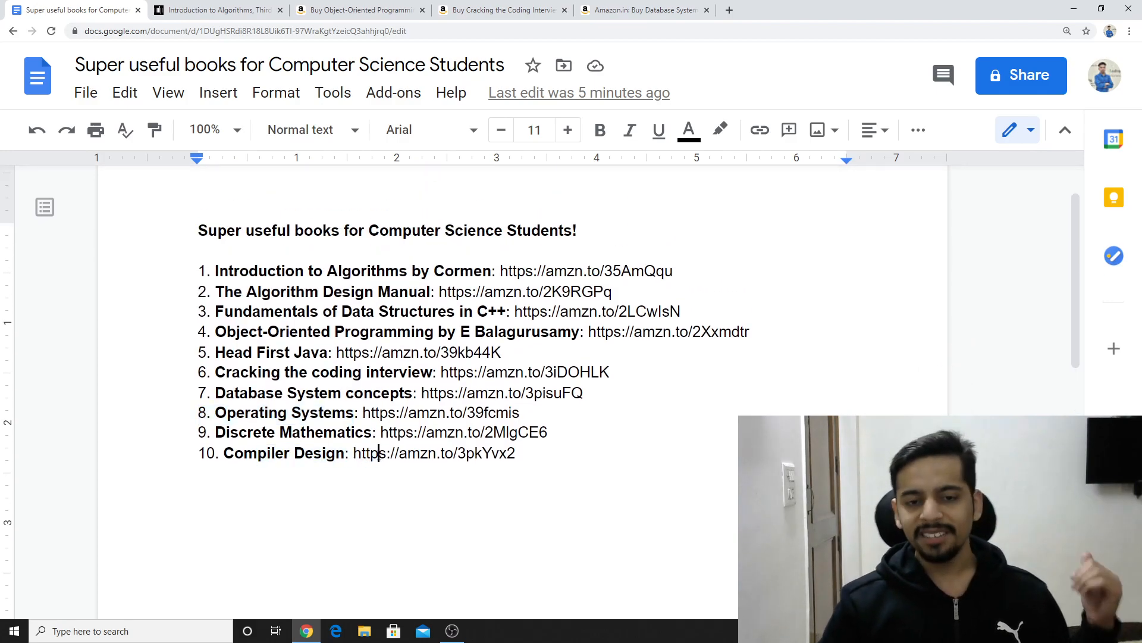